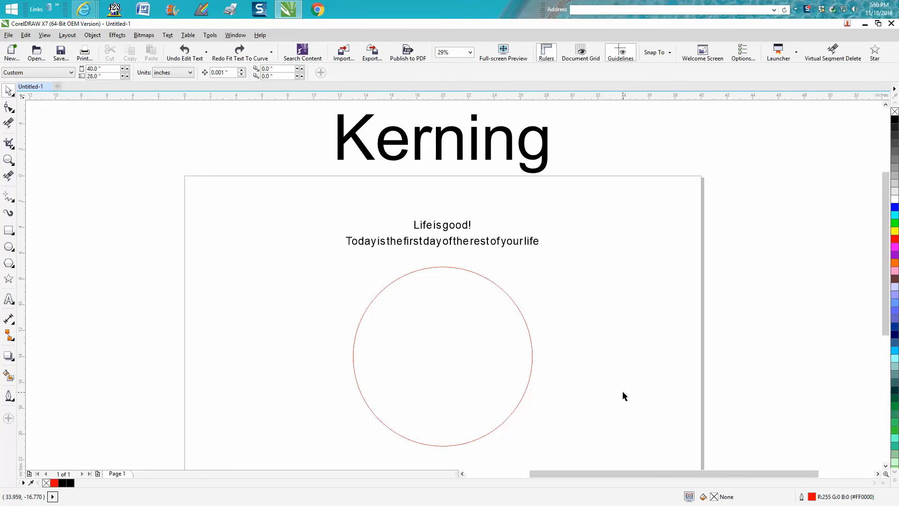
{"action": "mouse_move", "coordinate": [449, 245]}
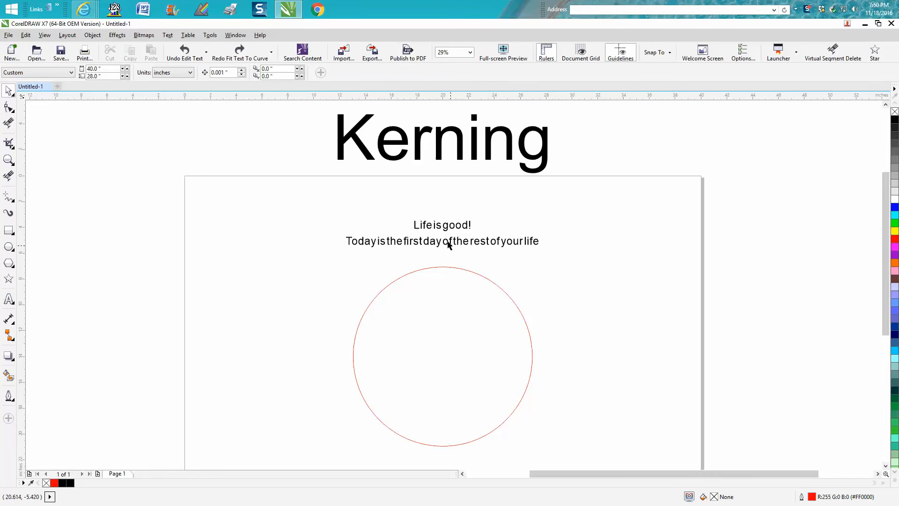
{"action": "mouse_move", "coordinate": [50, 136]}
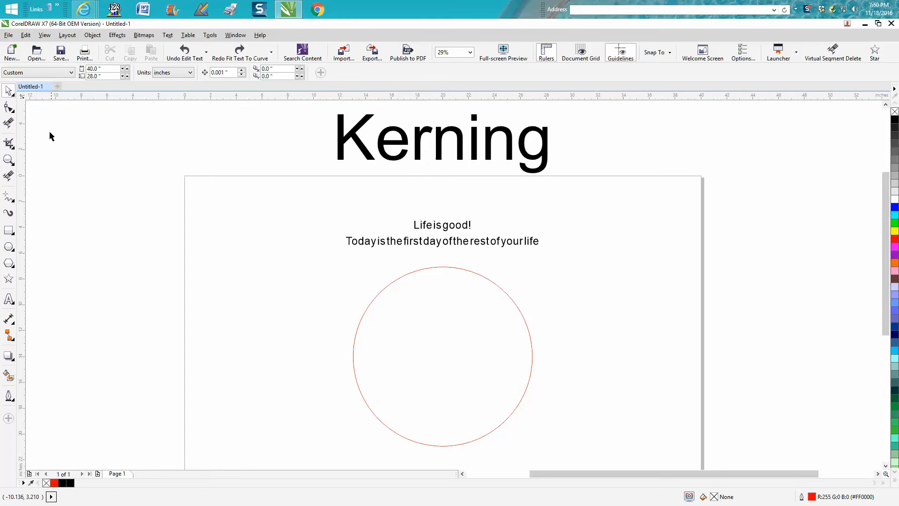
Select the two-line artistic text and nudge it upward above the red circle.
{"action": "left_click", "coordinate": [441, 224]}
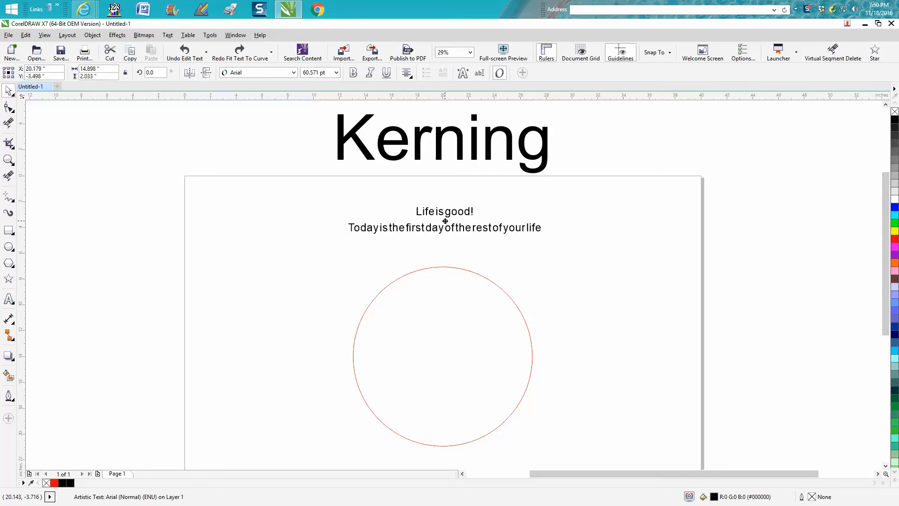
{"action": "left_click", "coordinate": [444, 219]}
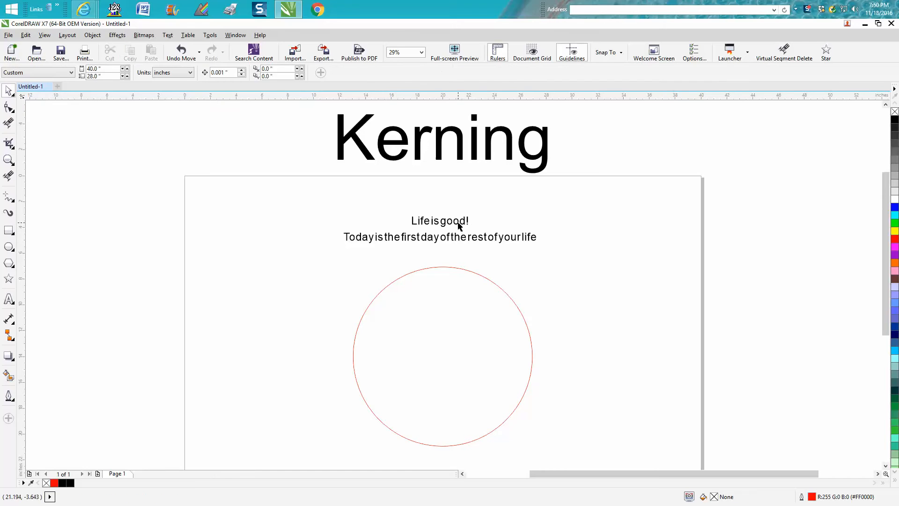
Select the text and switch into node editing to widen its word spacing.
{"action": "left_click", "coordinate": [440, 220]}
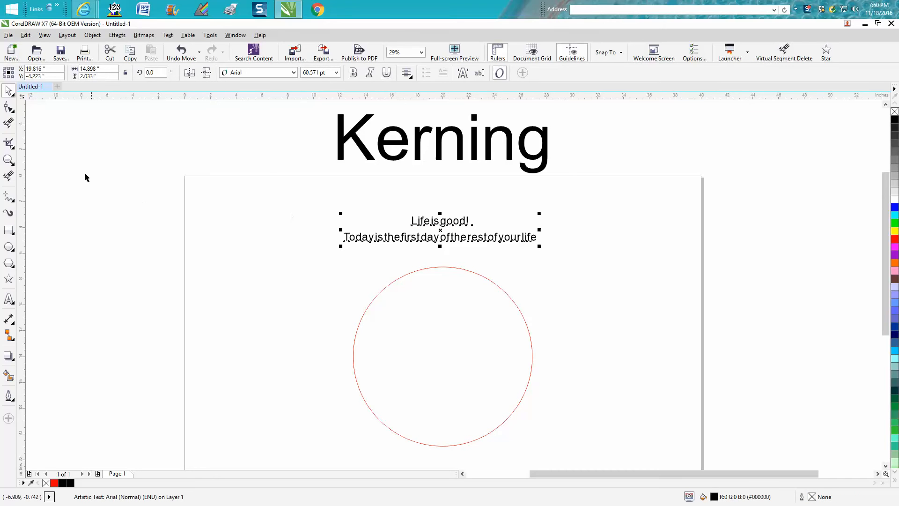
{"action": "double_click", "coordinate": [440, 237]}
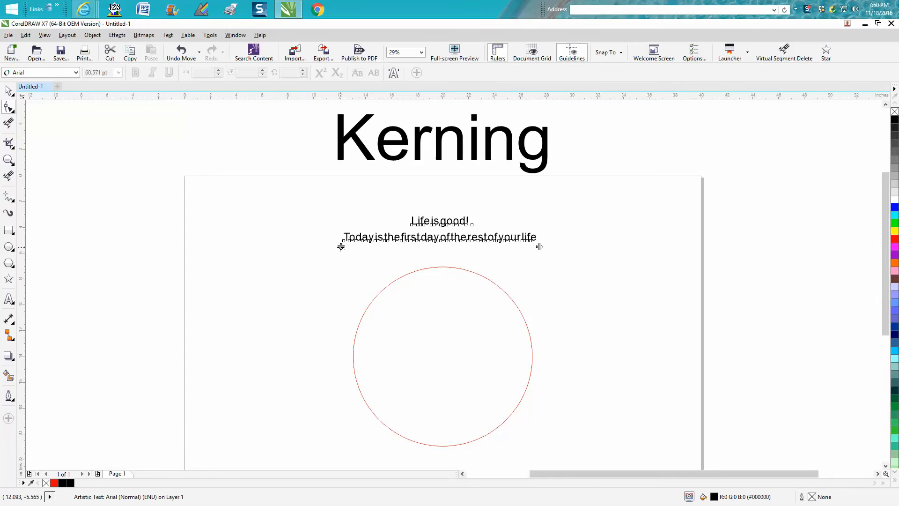
{"action": "mouse_move", "coordinate": [340, 247]}
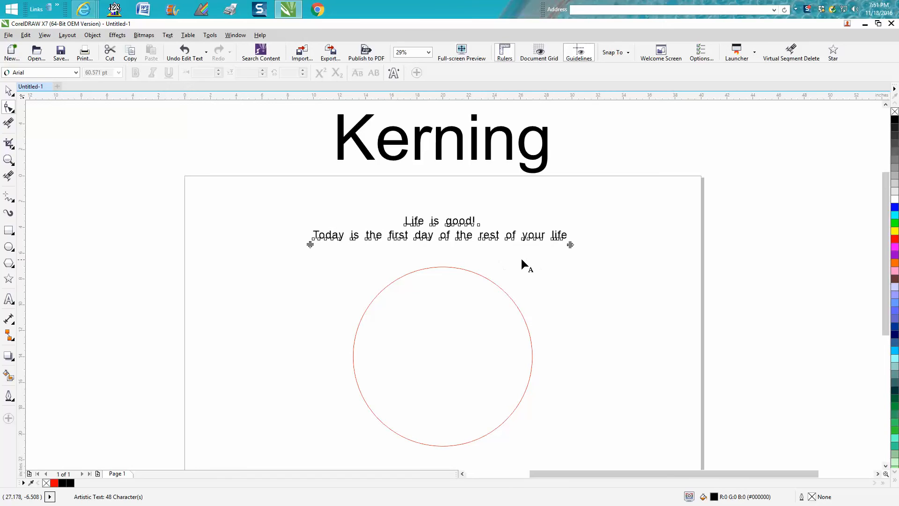
{"action": "mouse_move", "coordinate": [540, 275]}
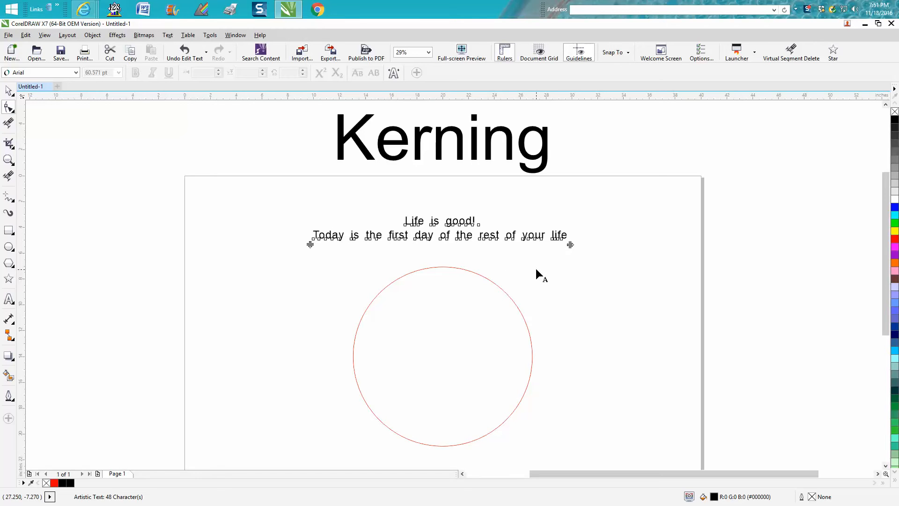
{"action": "mouse_move", "coordinate": [327, 198]}
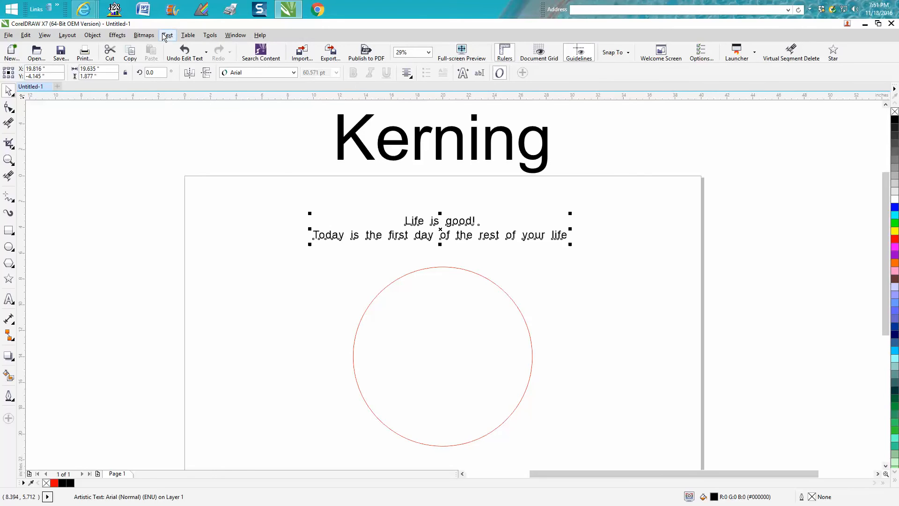
{"action": "left_click", "coordinate": [187, 35]}
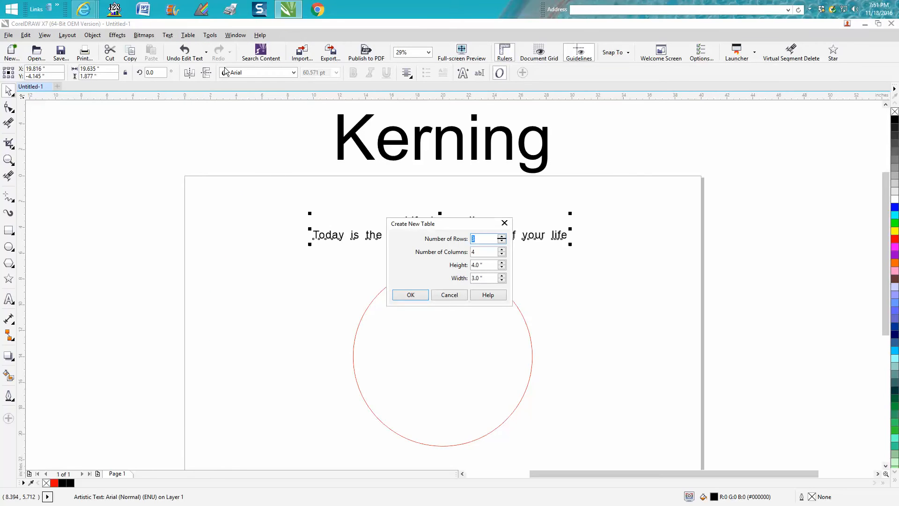
{"action": "left_click", "coordinate": [449, 294]}
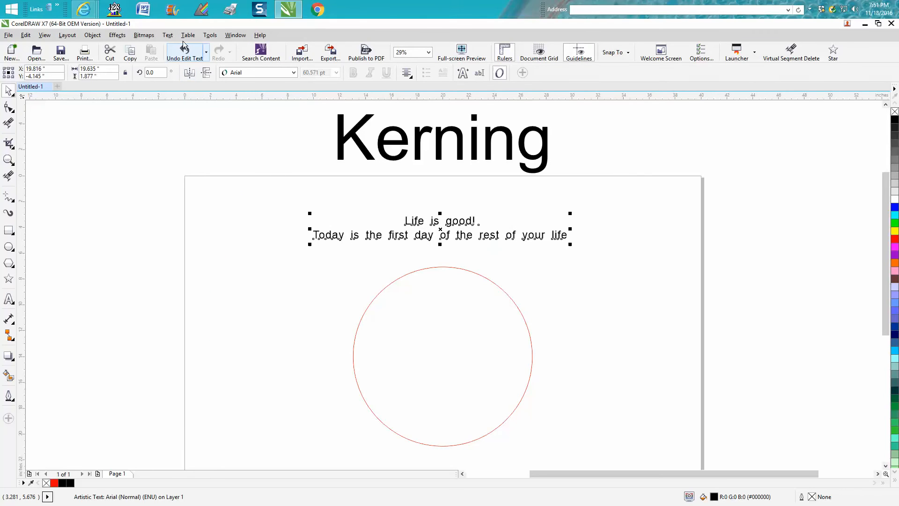
{"action": "left_click", "coordinate": [168, 34]}
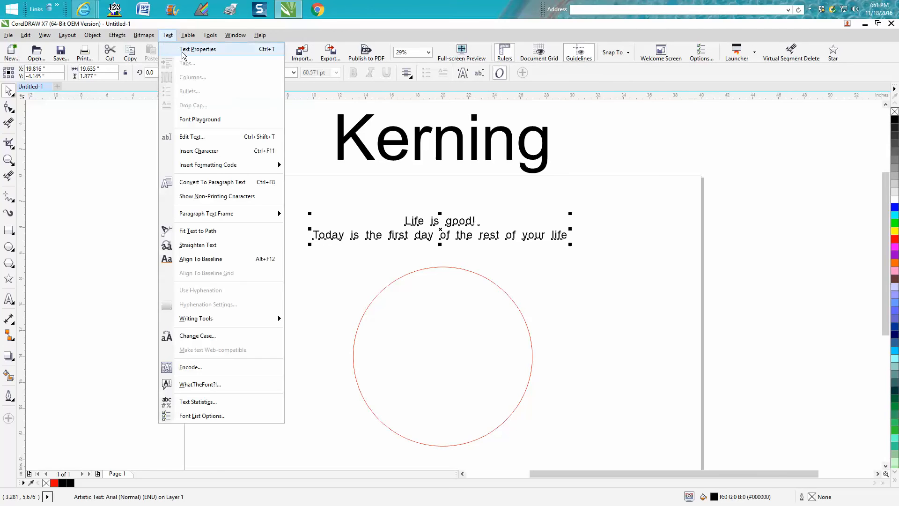
{"action": "left_click", "coordinate": [198, 49]}
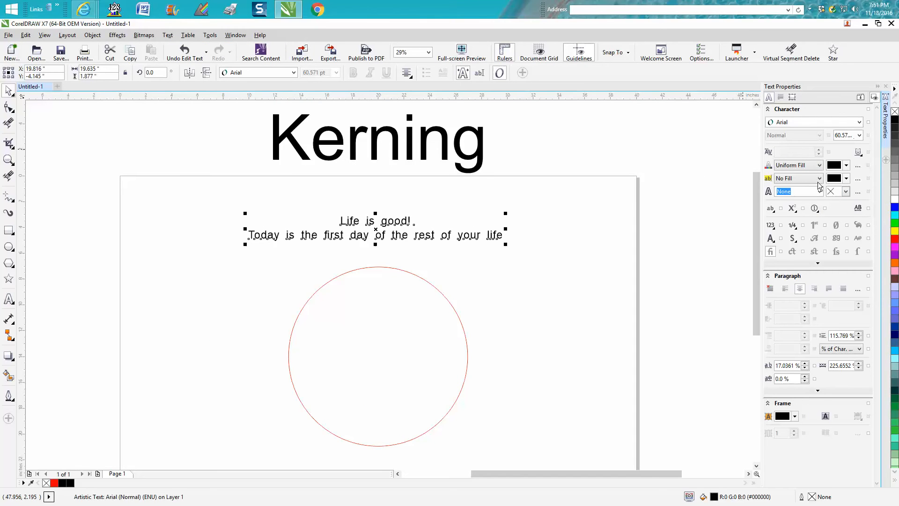
{"action": "mouse_move", "coordinate": [721, 362]}
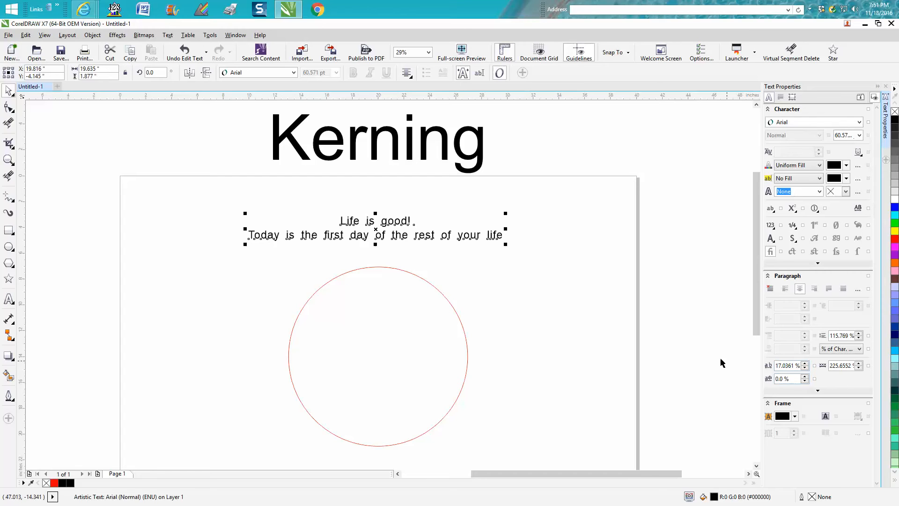
{"action": "left_click", "coordinate": [575, 299]}
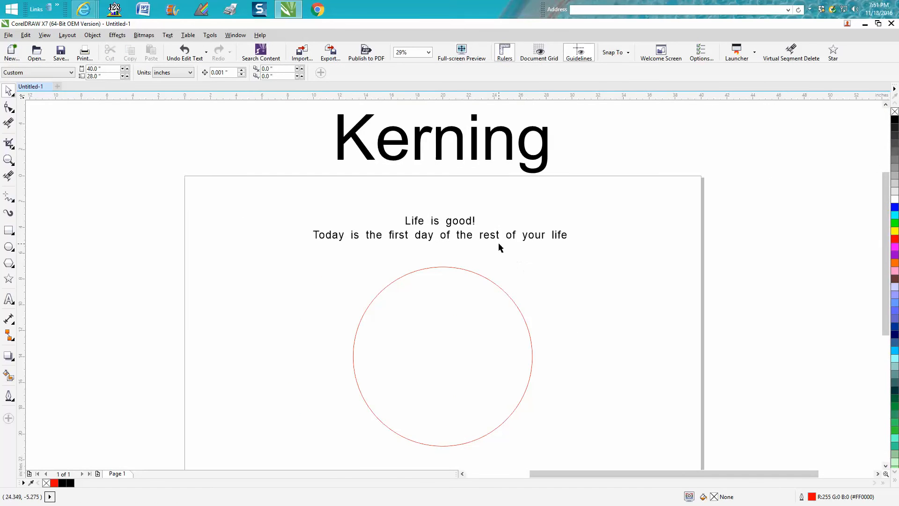
{"action": "mouse_move", "coordinate": [497, 241]}
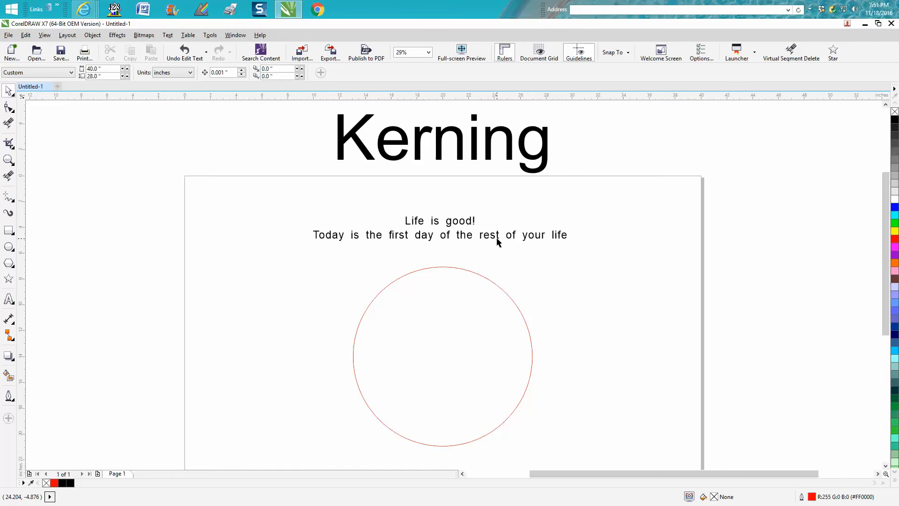
Select the widely spaced text and try Fit Text to Path from the Text menu.
{"action": "left_click", "coordinate": [440, 234]}
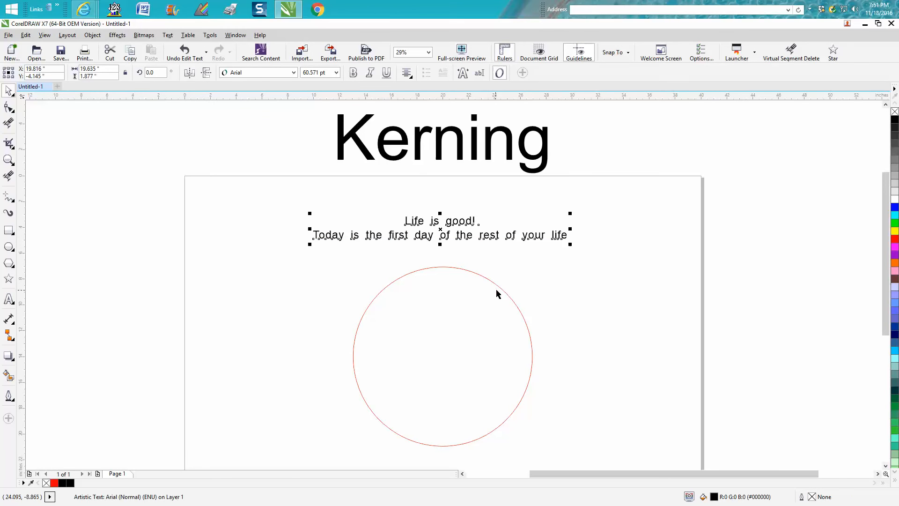
{"action": "mouse_move", "coordinate": [177, 55]}
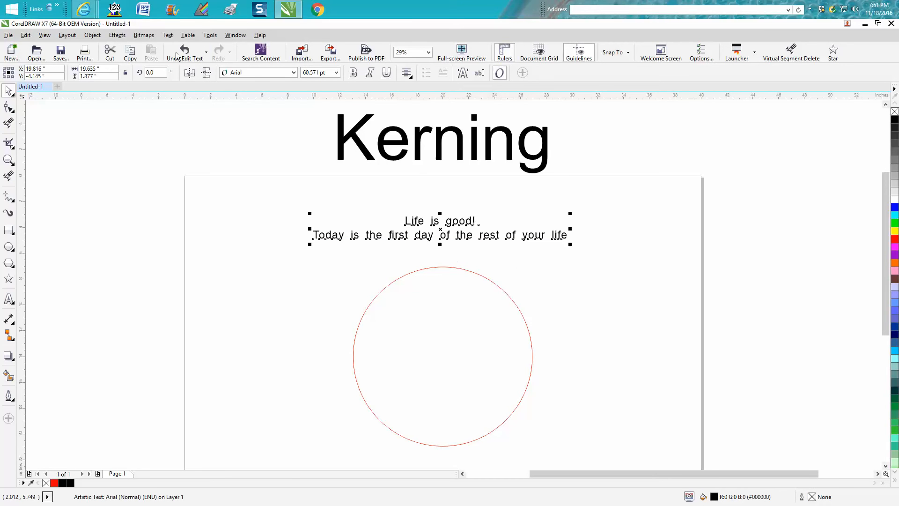
{"action": "left_click", "coordinate": [167, 34]}
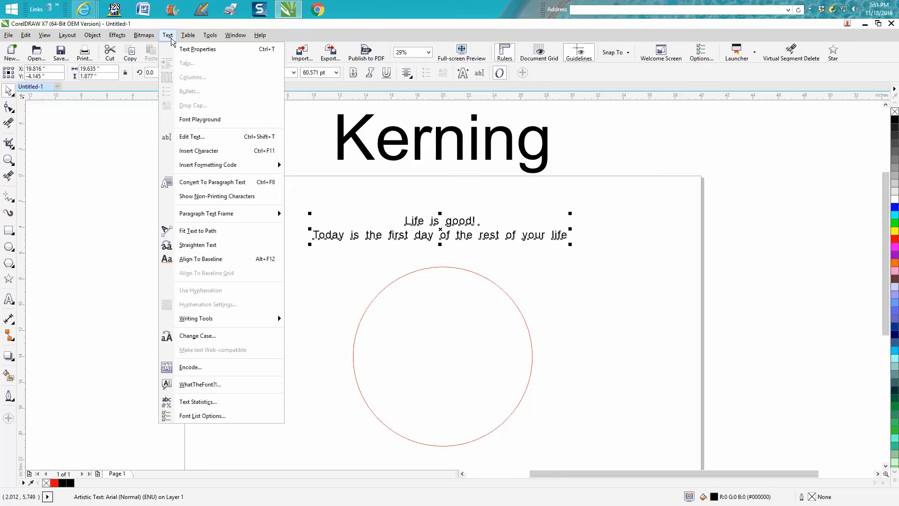
{"action": "mouse_move", "coordinate": [200, 195]}
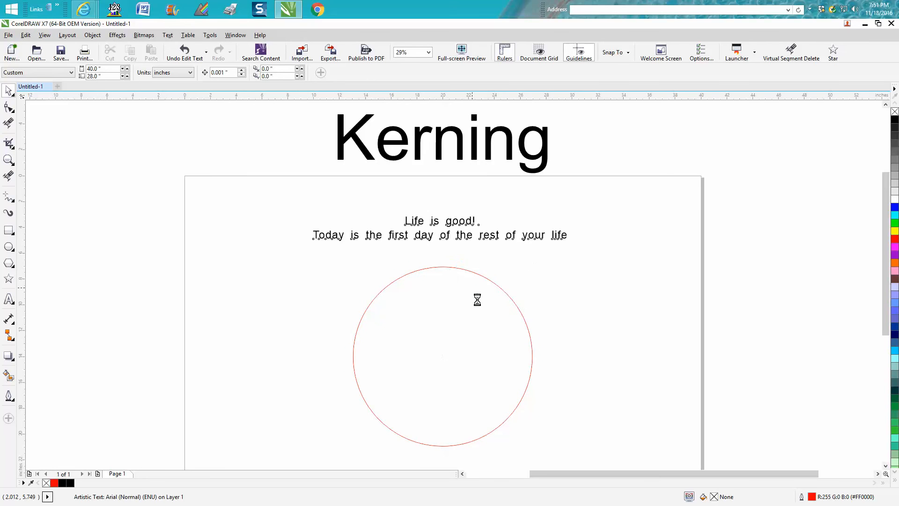
{"action": "left_click", "coordinate": [438, 235]}
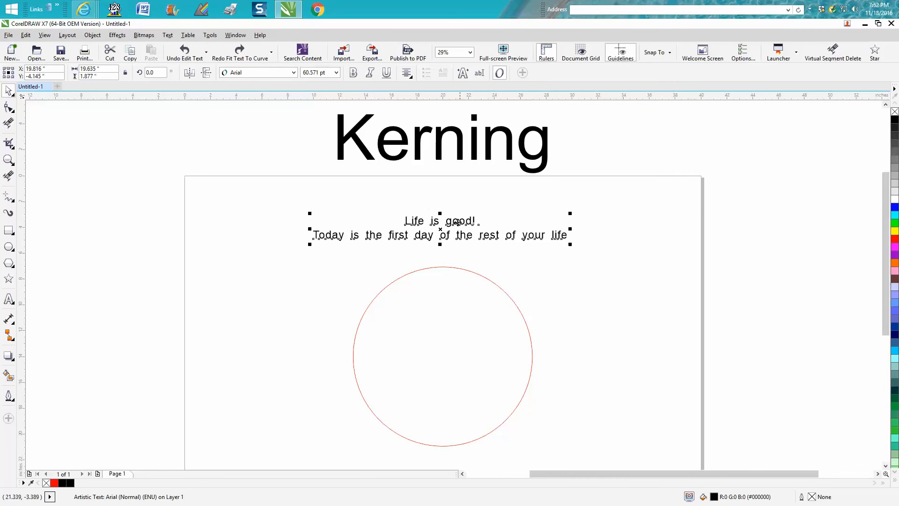
{"action": "mouse_move", "coordinate": [444, 229]}
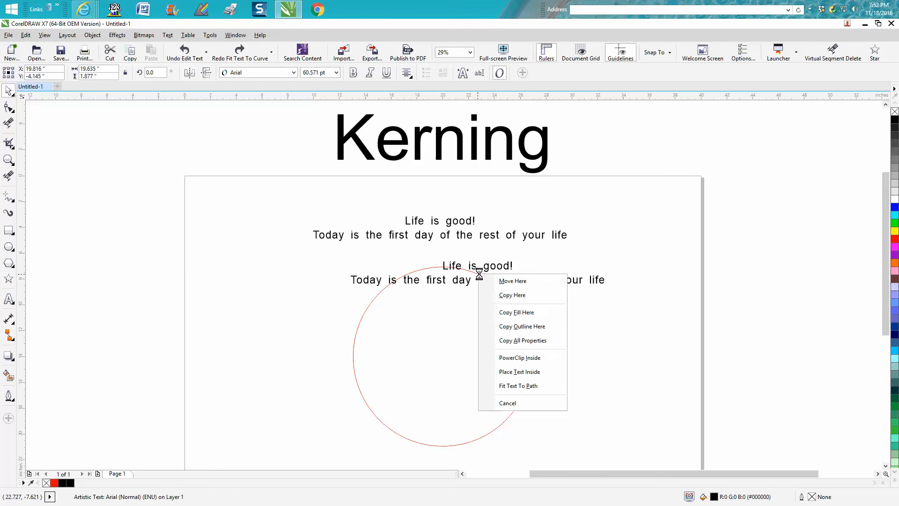
{"action": "mouse_move", "coordinate": [517, 384]}
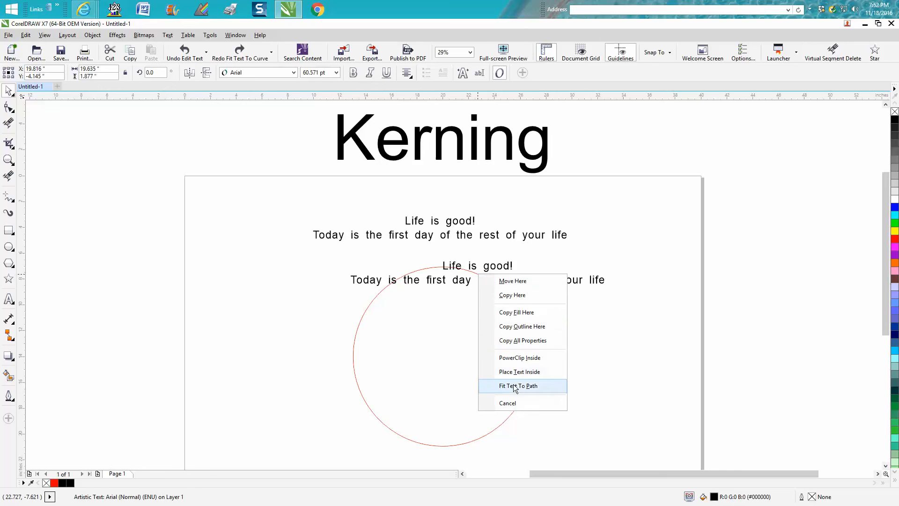
Wrap both text lines along the top of the red circle's outline via Fit Text To Path.
{"action": "left_click", "coordinate": [516, 385]}
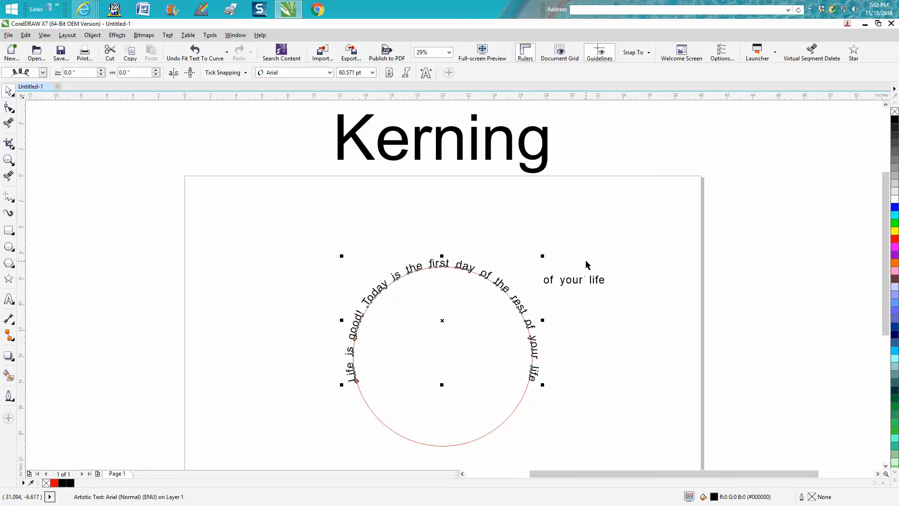
{"action": "mouse_move", "coordinate": [601, 287]}
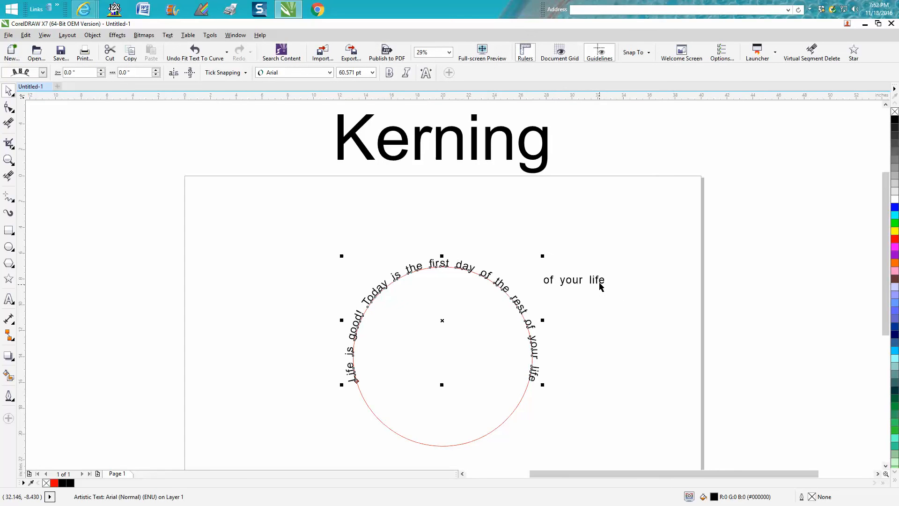
{"action": "mouse_move", "coordinate": [616, 284]}
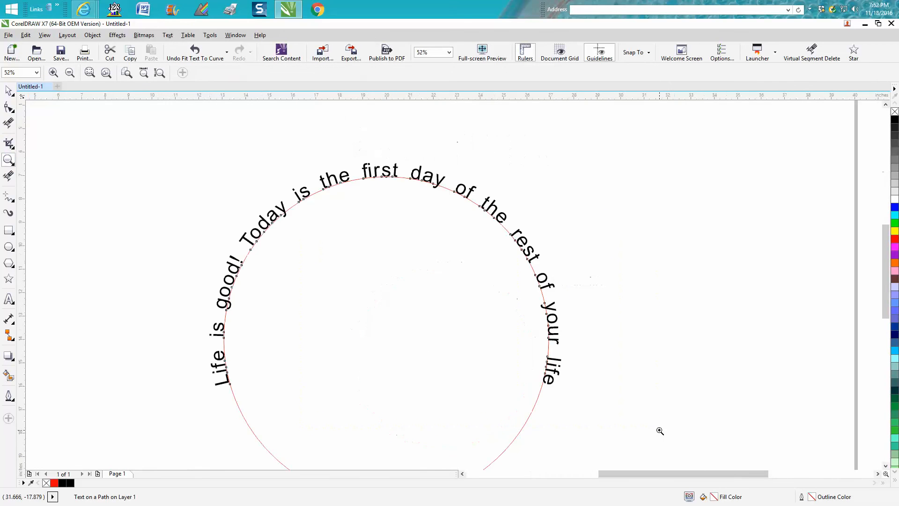
{"action": "mouse_move", "coordinate": [24, 98]}
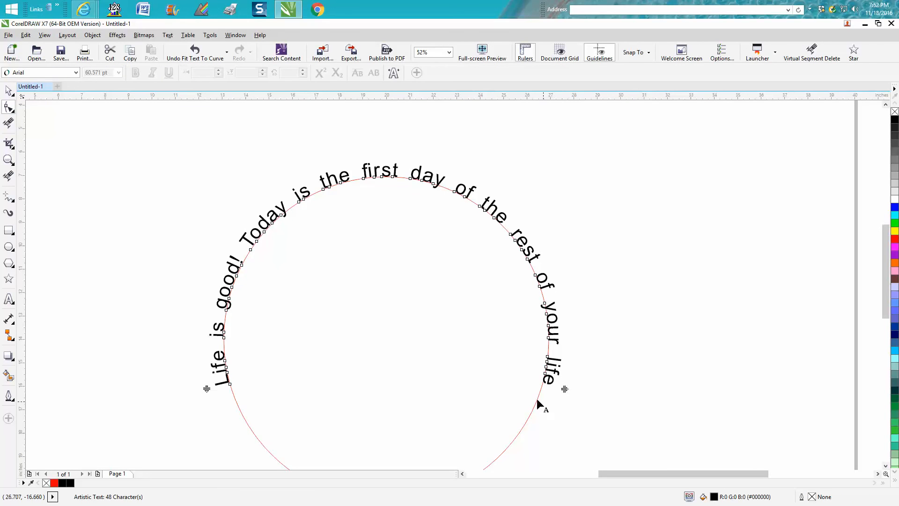
{"action": "mouse_move", "coordinate": [565, 387]}
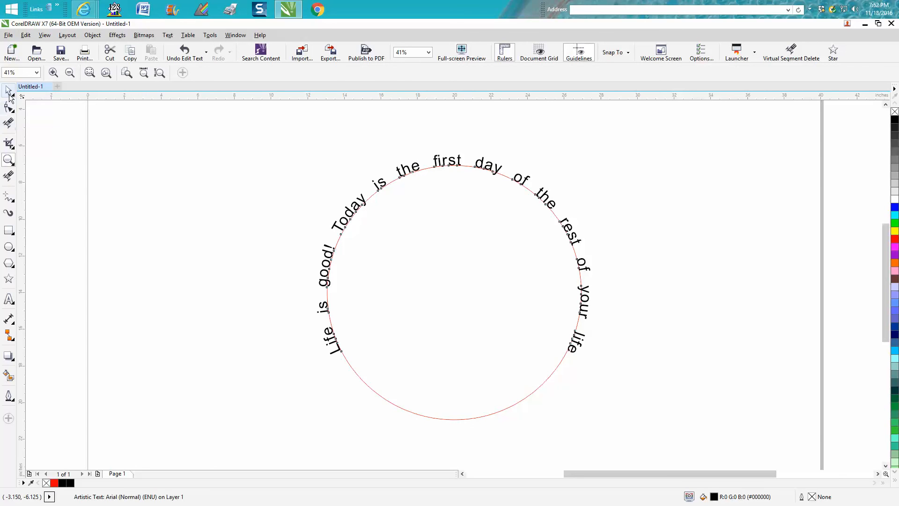
{"action": "left_click", "coordinate": [256, 185]}
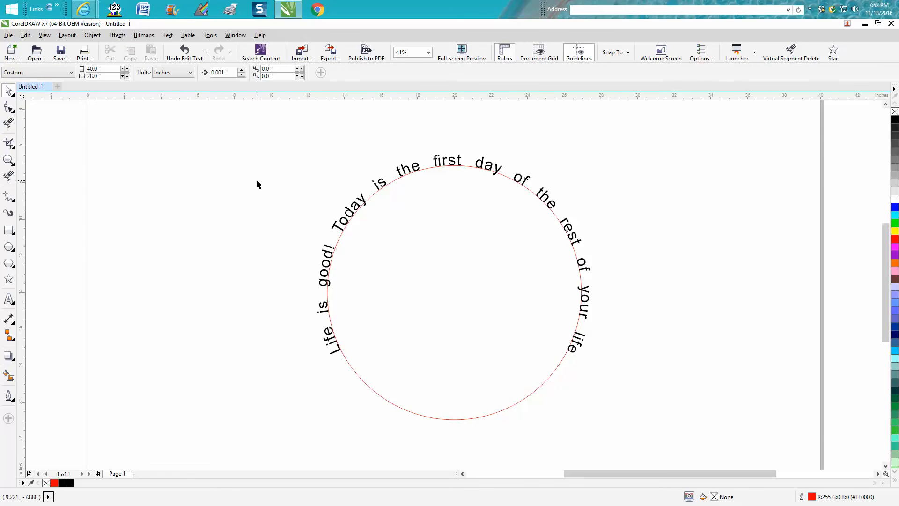